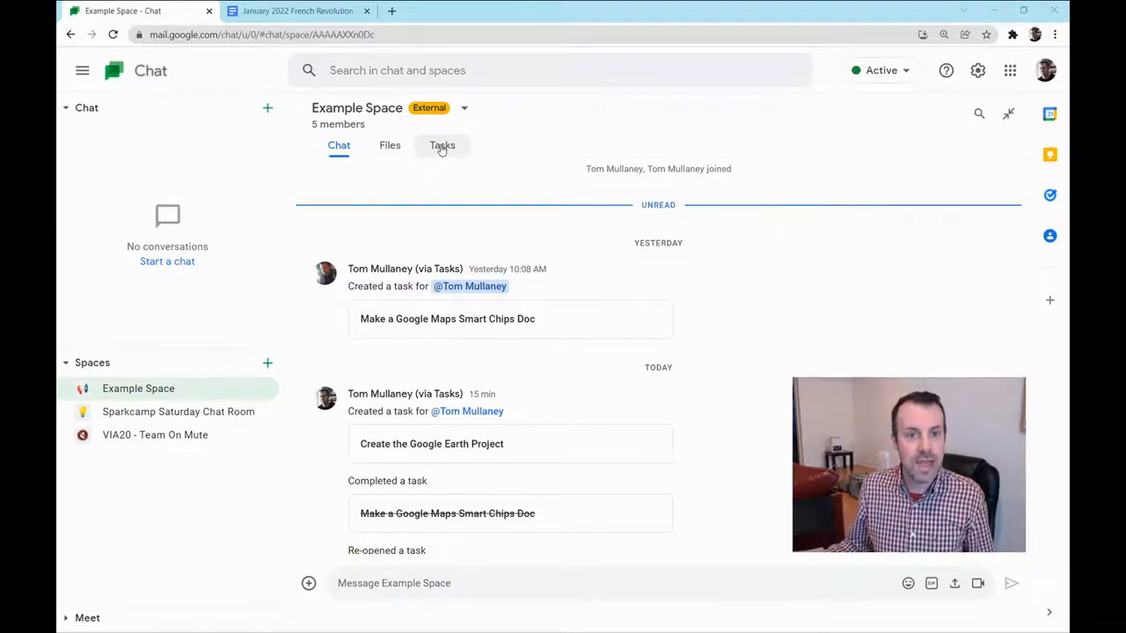
Show Example Space's Tasks list with a blank new space task form ready
{"action": "left_click", "coordinate": [444, 144]}
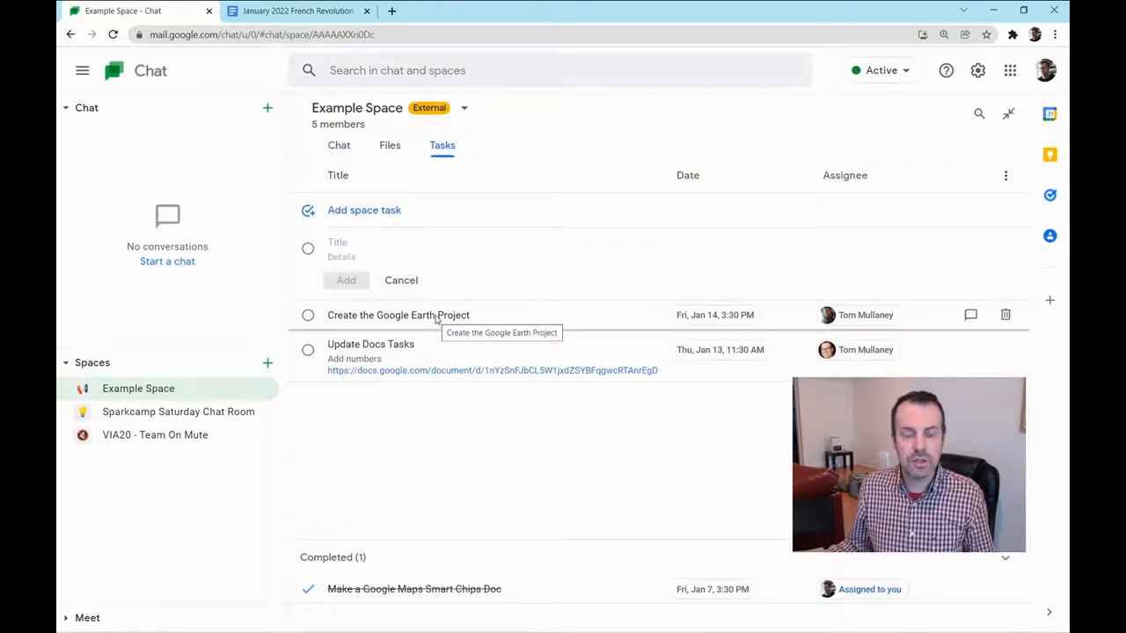
{"action": "mouse_move", "coordinate": [419, 466]}
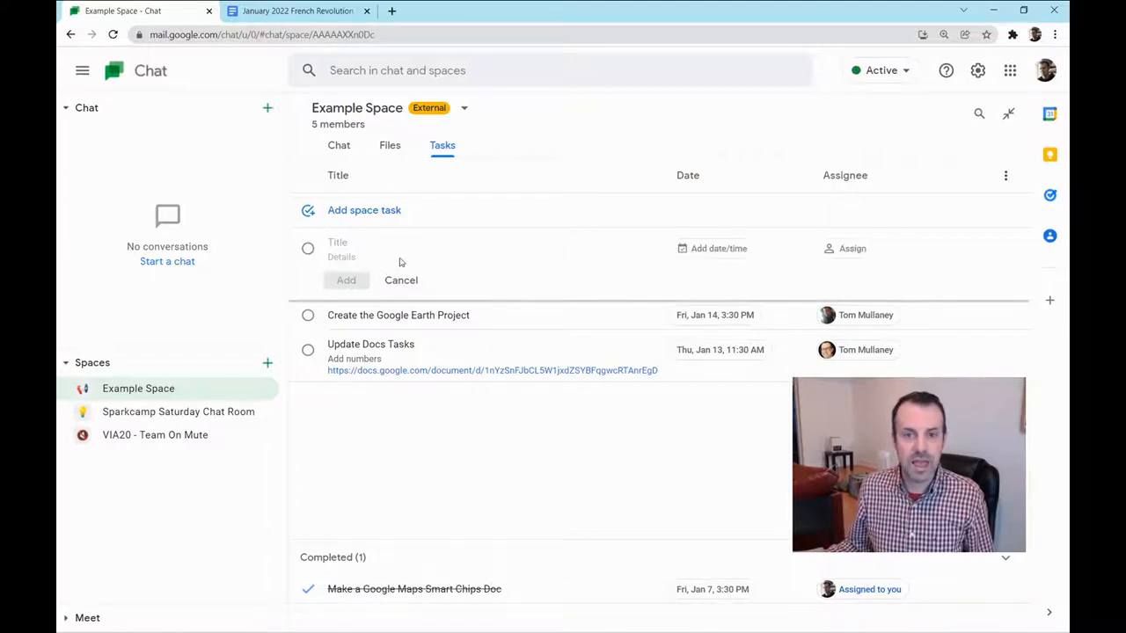
Discard the empty draft and begin a fresh space task titled 'Study Guide'
{"action": "left_click", "coordinate": [401, 279]}
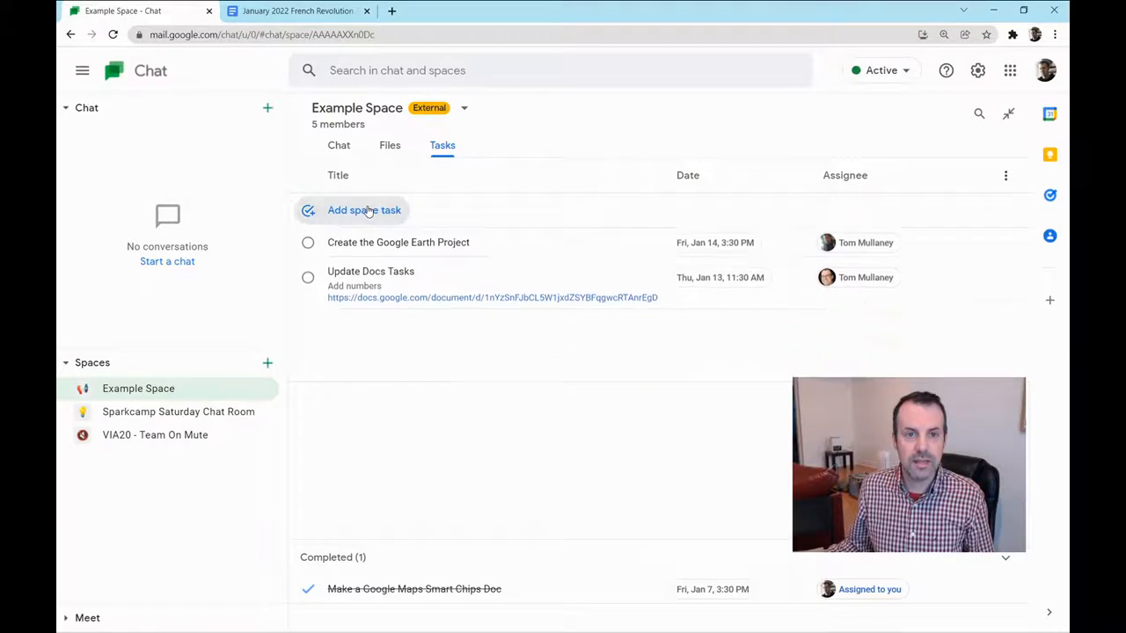
{"action": "left_click", "coordinate": [364, 209]}
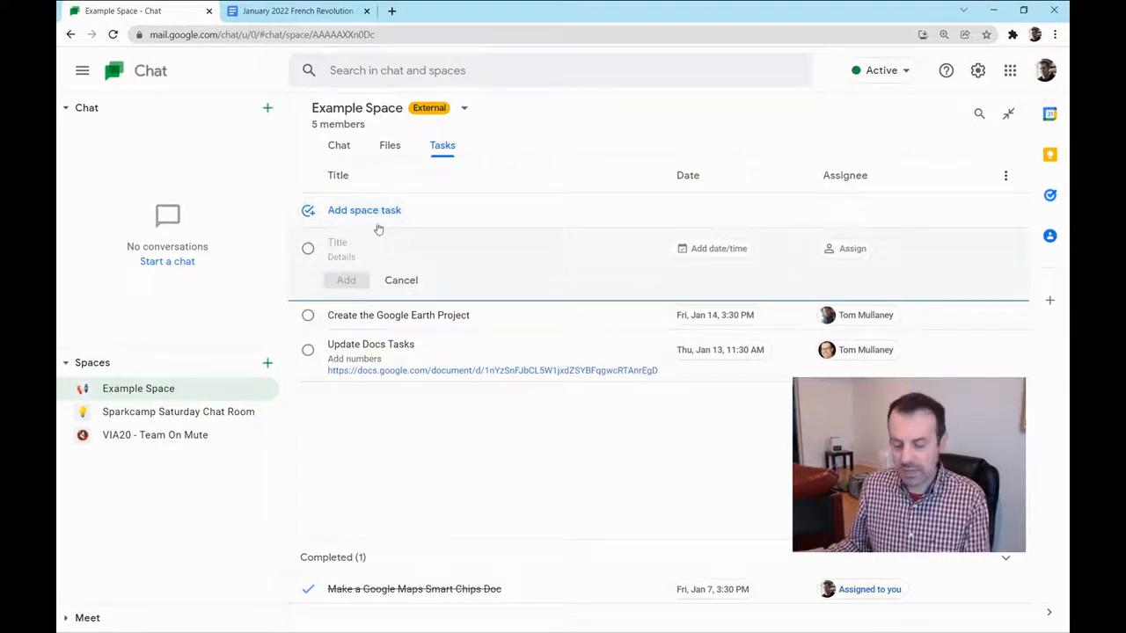
{"action": "type", "text": "Study Guide"}
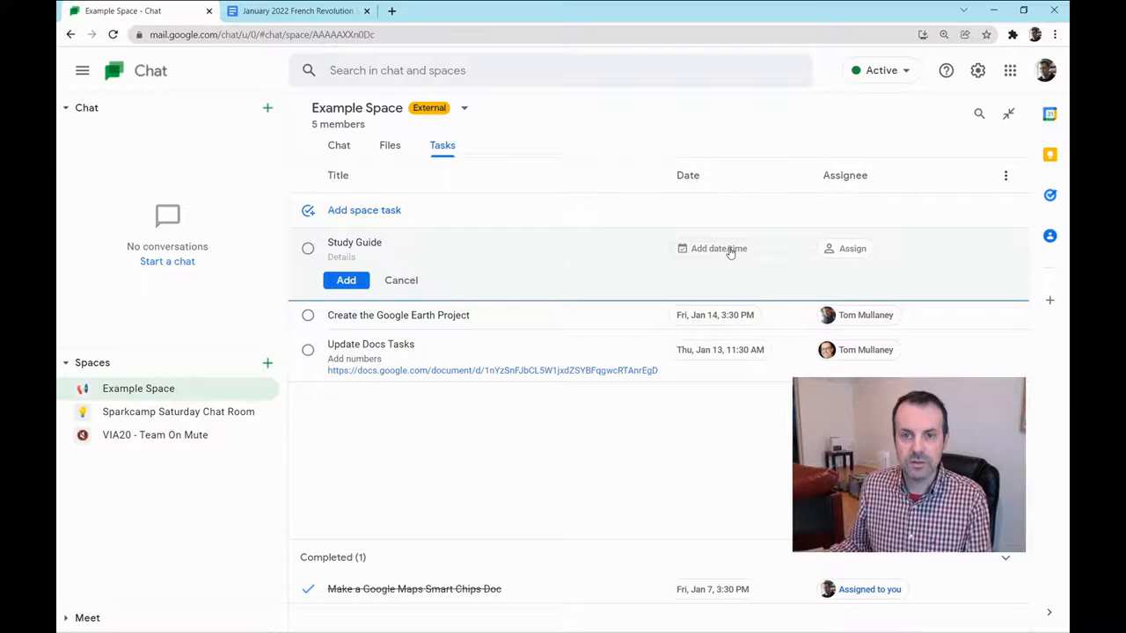
Set the task due Wed, Jan 19 at 1:30 PM and assign it to Tom Mullaney
{"action": "left_click", "coordinate": [718, 248]}
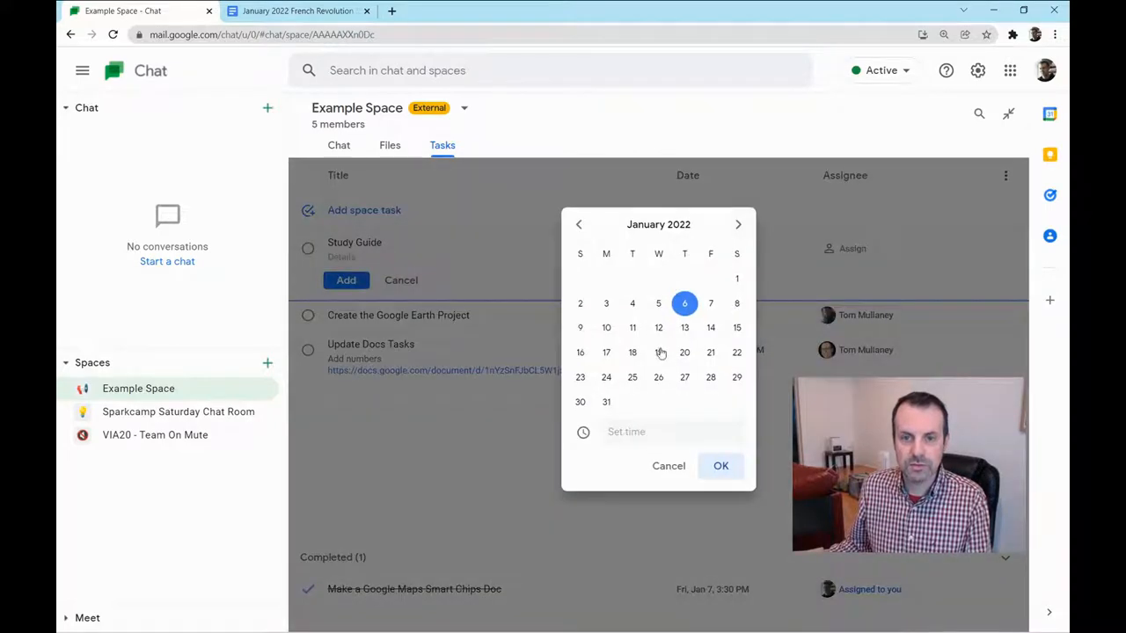
{"action": "left_click", "coordinate": [672, 433]}
{"action": "type", "text": "1:30 PM"}
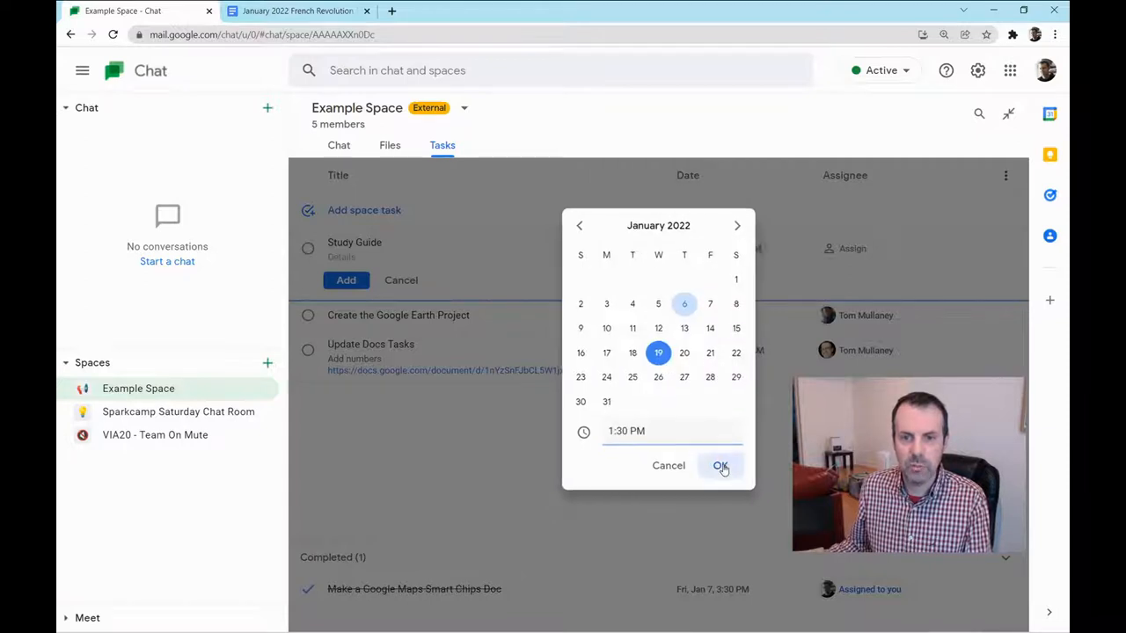
{"action": "left_click", "coordinate": [719, 464]}
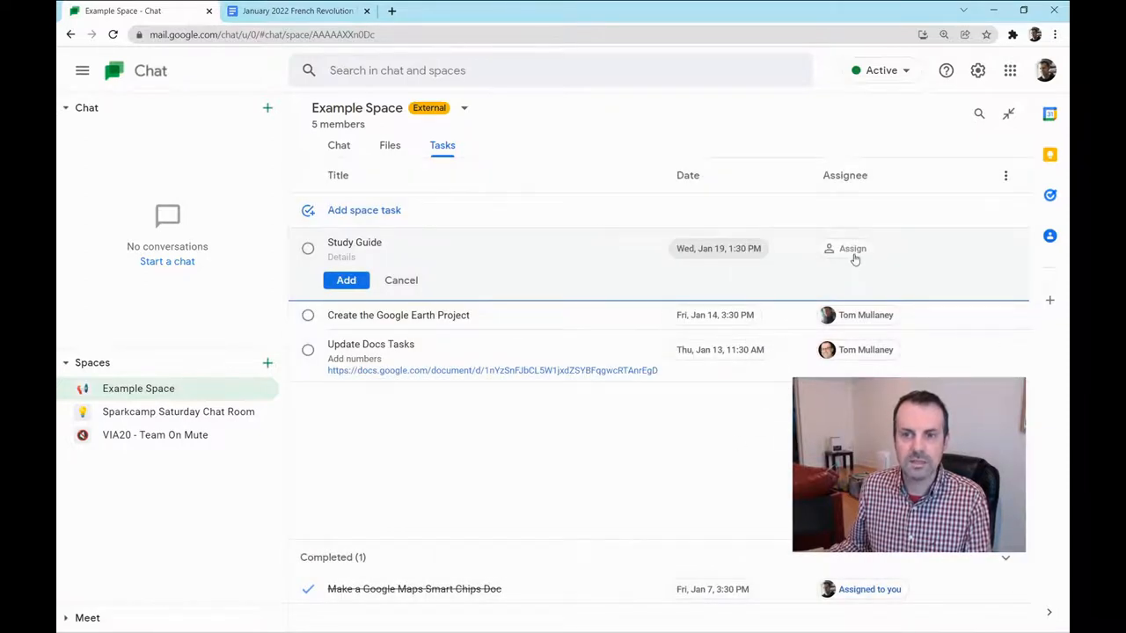
{"action": "left_click", "coordinate": [851, 254]}
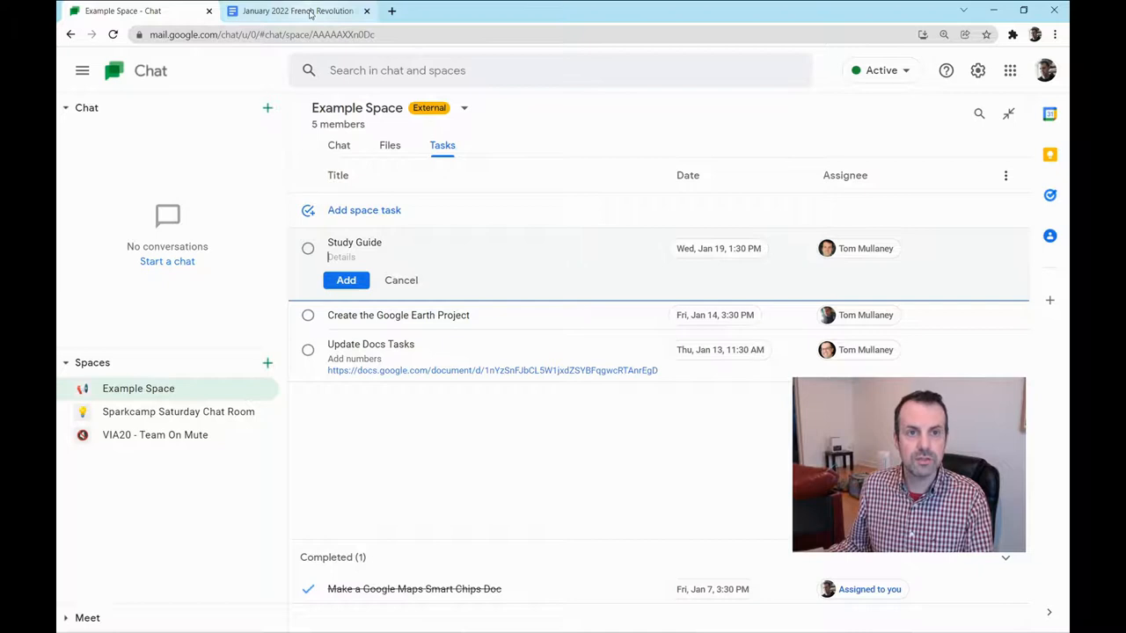
Copy the study guide Google Doc's link from its Share settings
{"action": "left_click", "coordinate": [298, 11]}
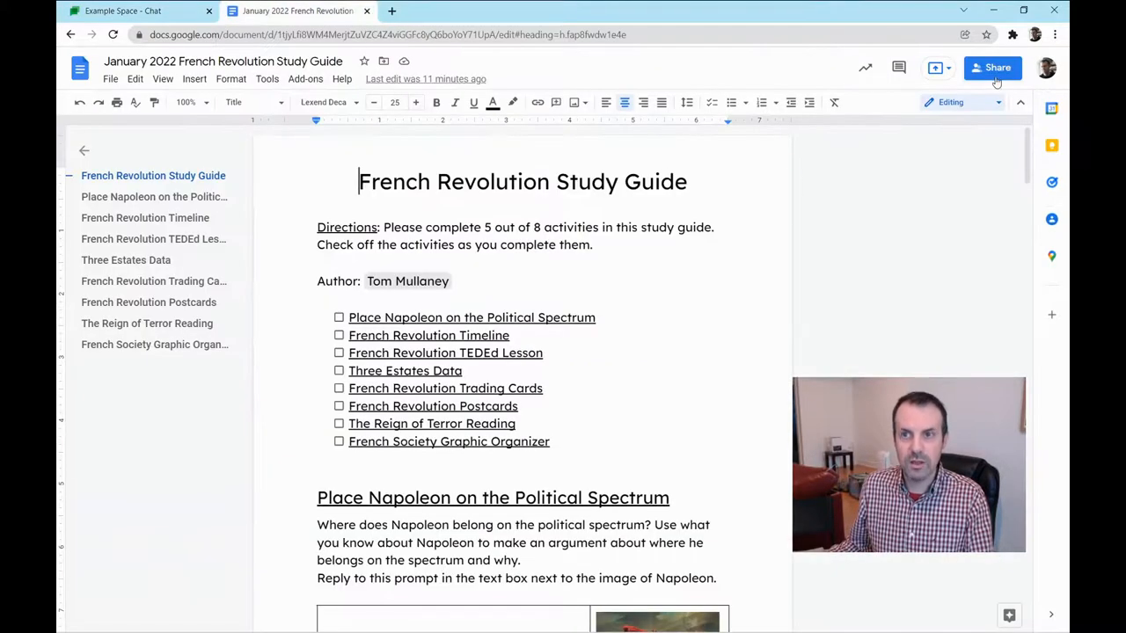
{"action": "left_click", "coordinate": [992, 67]}
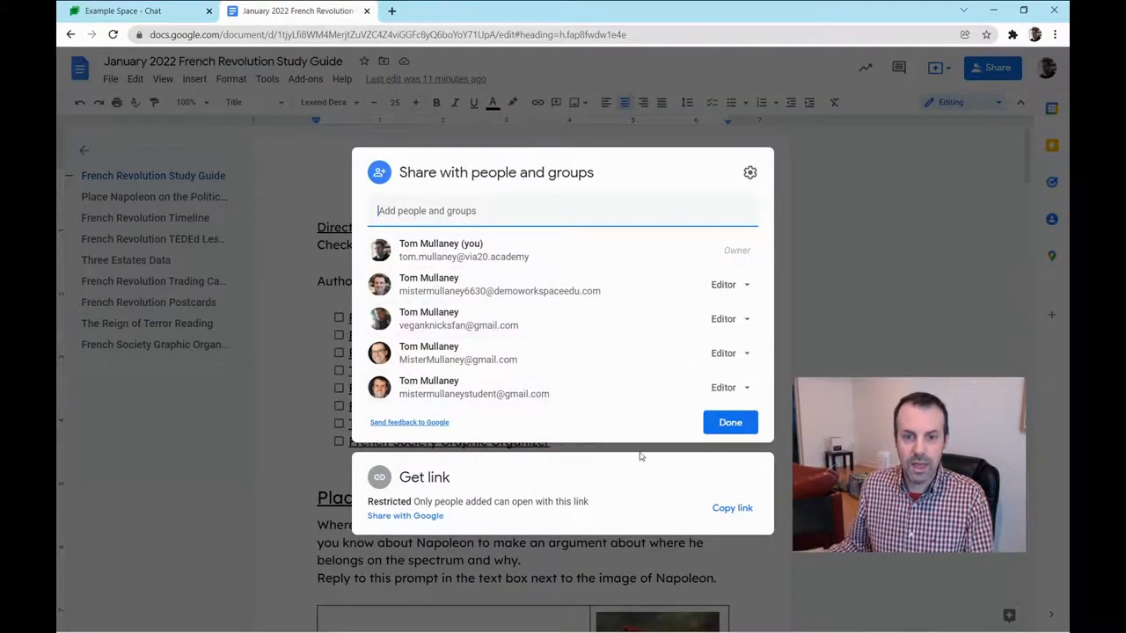
{"action": "left_click", "coordinate": [123, 10]}
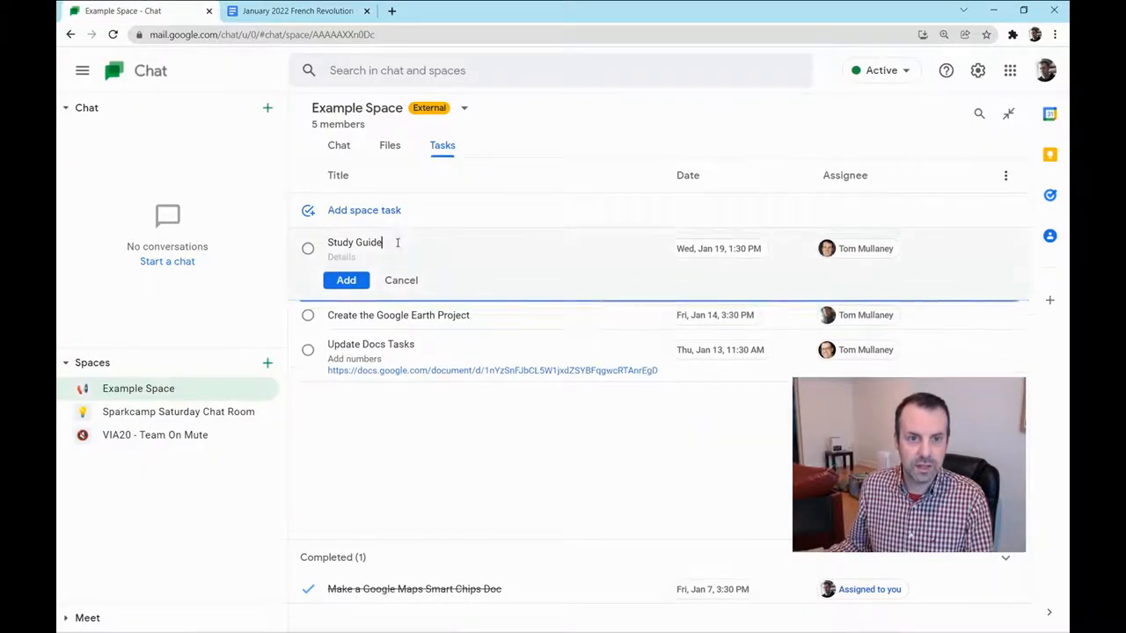
Add 'Please get this done.' to Details and paste the document link there
{"action": "type", "text": "Pl"}
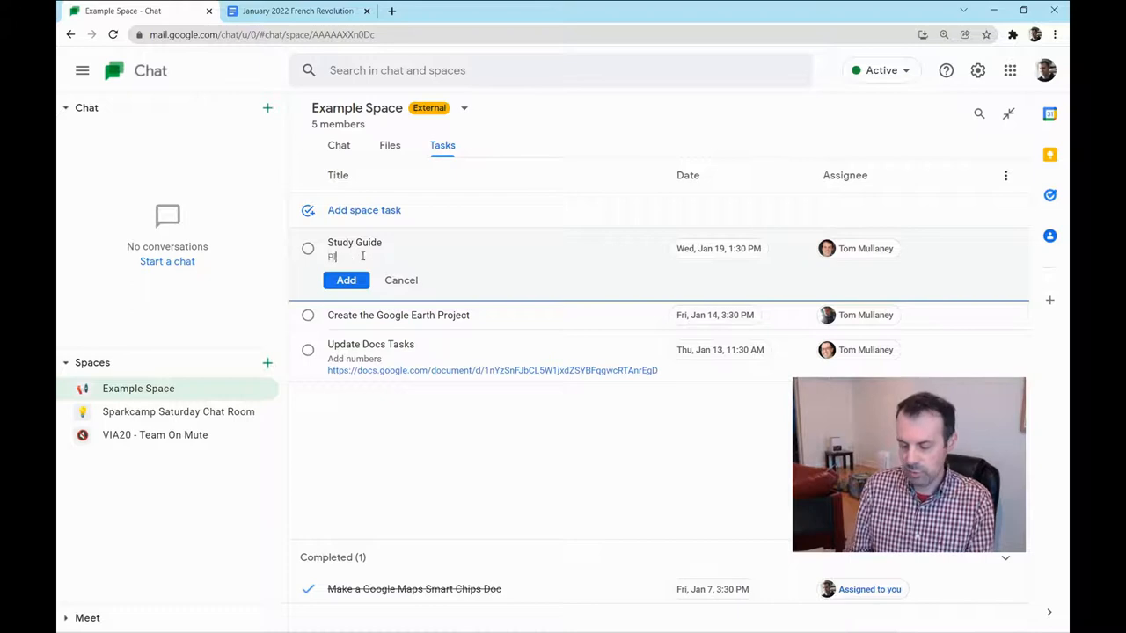
{"action": "type", "text": "lease get this done."}
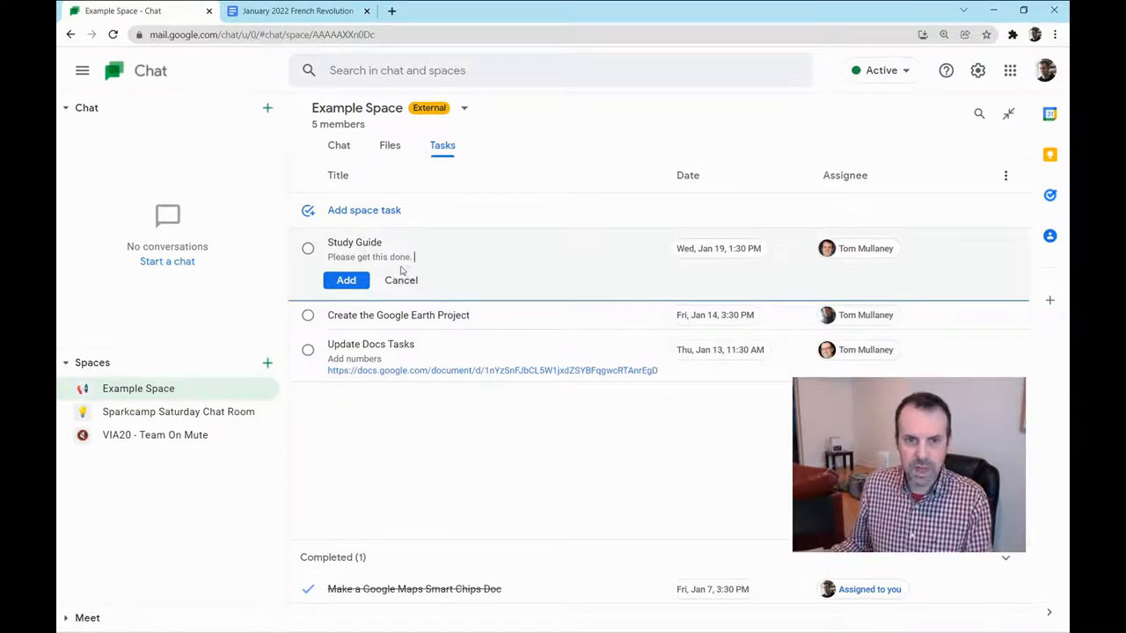
{"action": "right_click", "coordinate": [401, 257]}
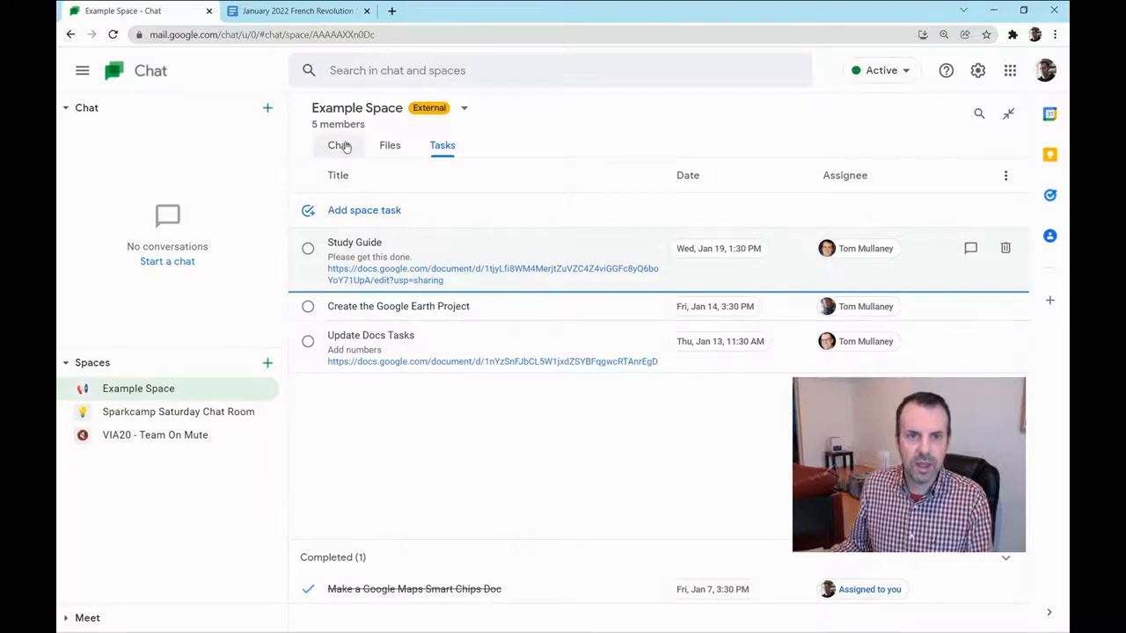
View the new Study Guide task announcement at the bottom of the space's Chat conversation
{"action": "left_click", "coordinate": [337, 144]}
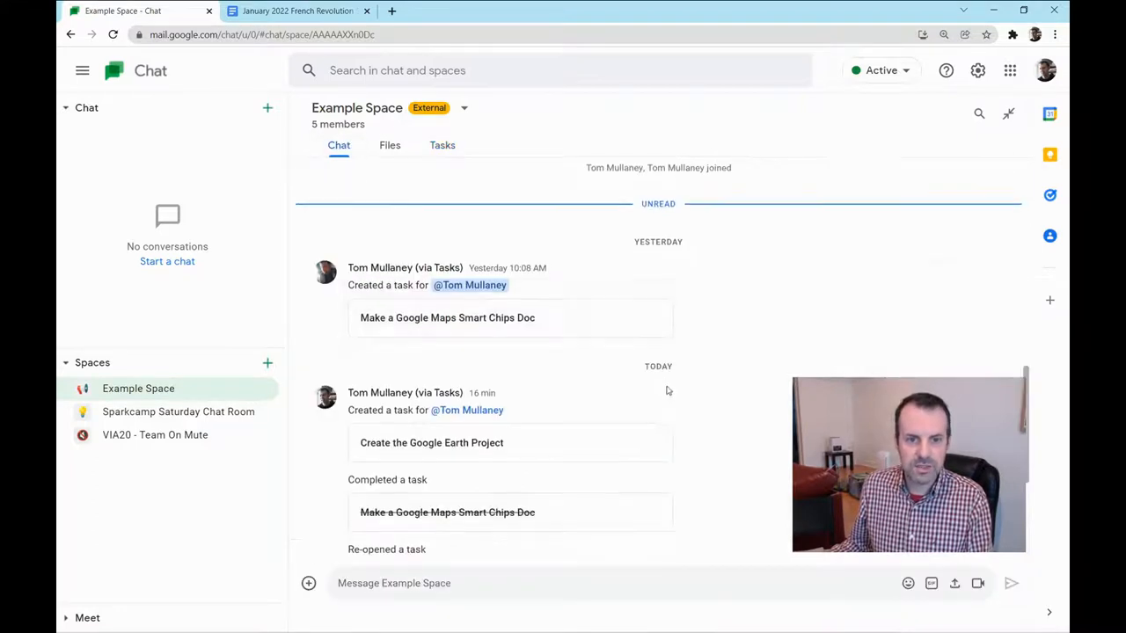
{"action": "scroll", "scroll_direction": "down", "scroll_amount": 3}
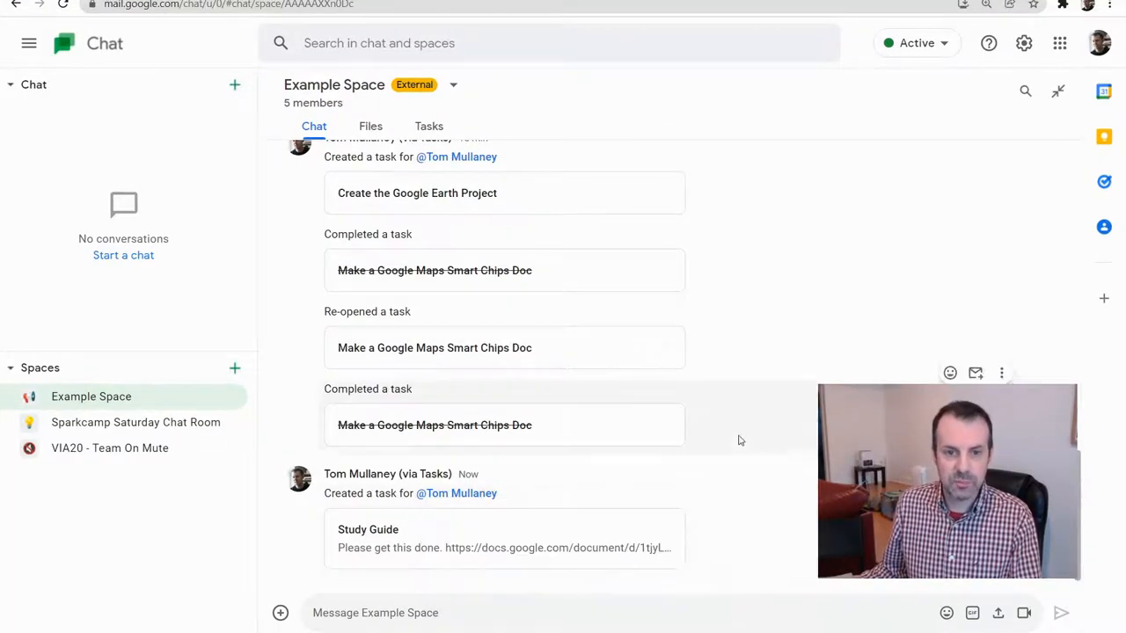
{"action": "mouse_move", "coordinate": [570, 566]}
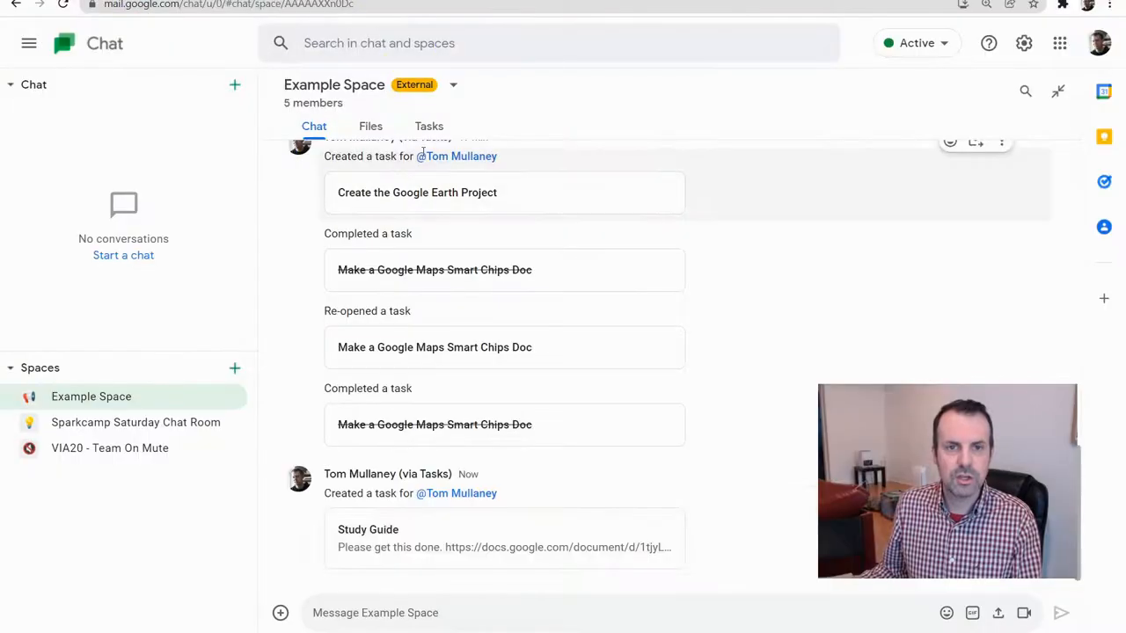
Mark the Study Guide task completed, then uncomplete it from the Completed section
{"action": "left_click", "coordinate": [429, 127]}
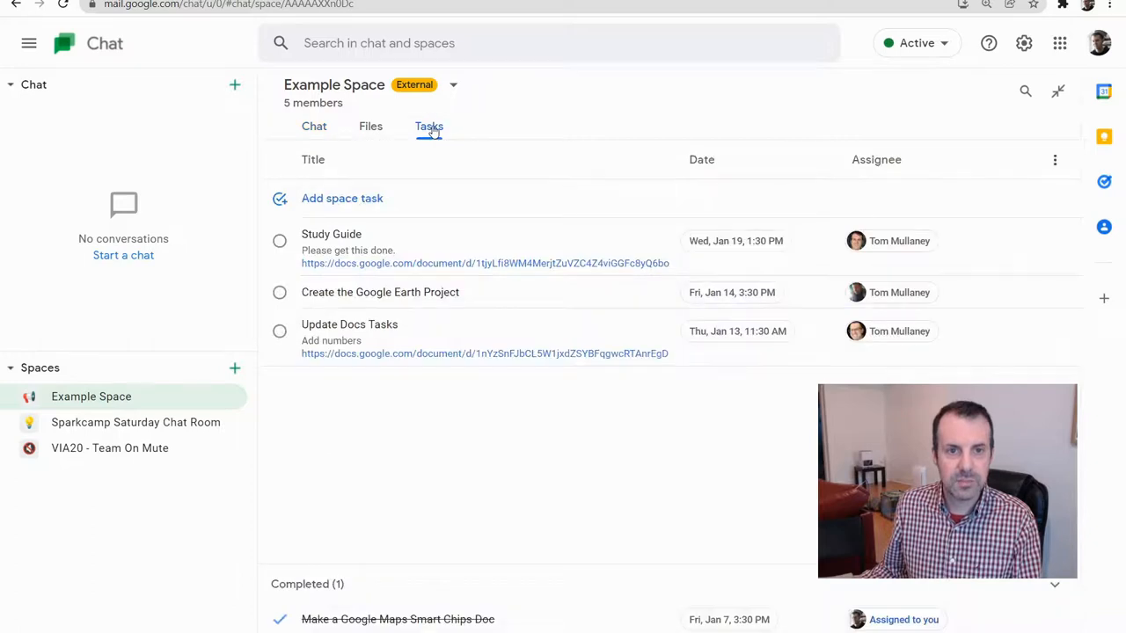
{"action": "mouse_move", "coordinate": [432, 144]}
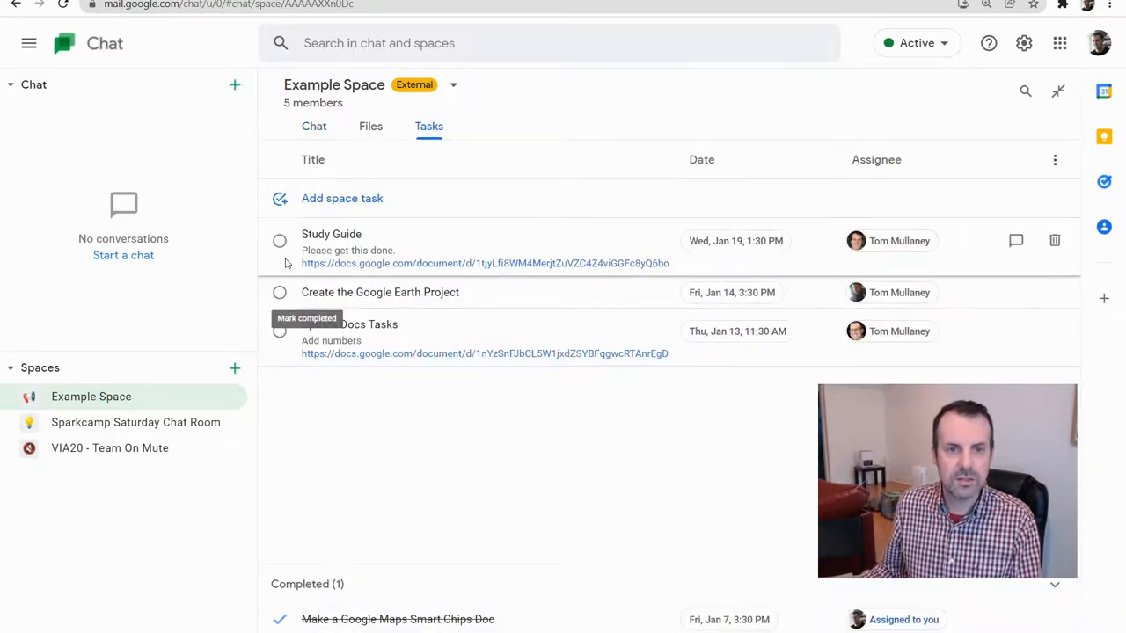
{"action": "left_click", "coordinate": [280, 239]}
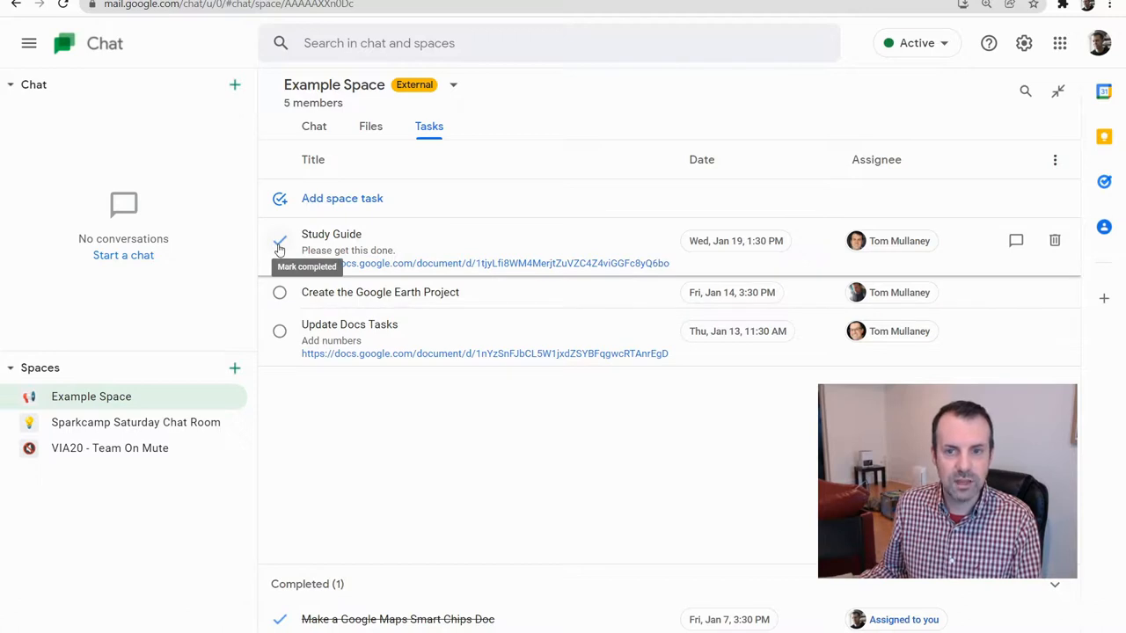
{"action": "left_click", "coordinate": [280, 239]}
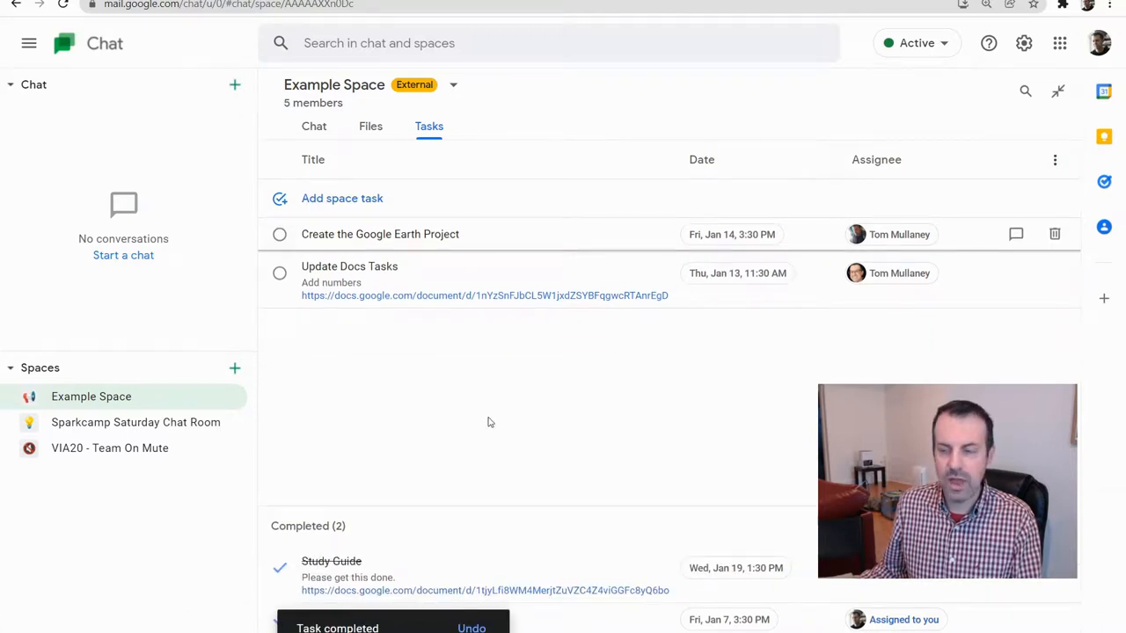
{"action": "mouse_move", "coordinate": [574, 518]}
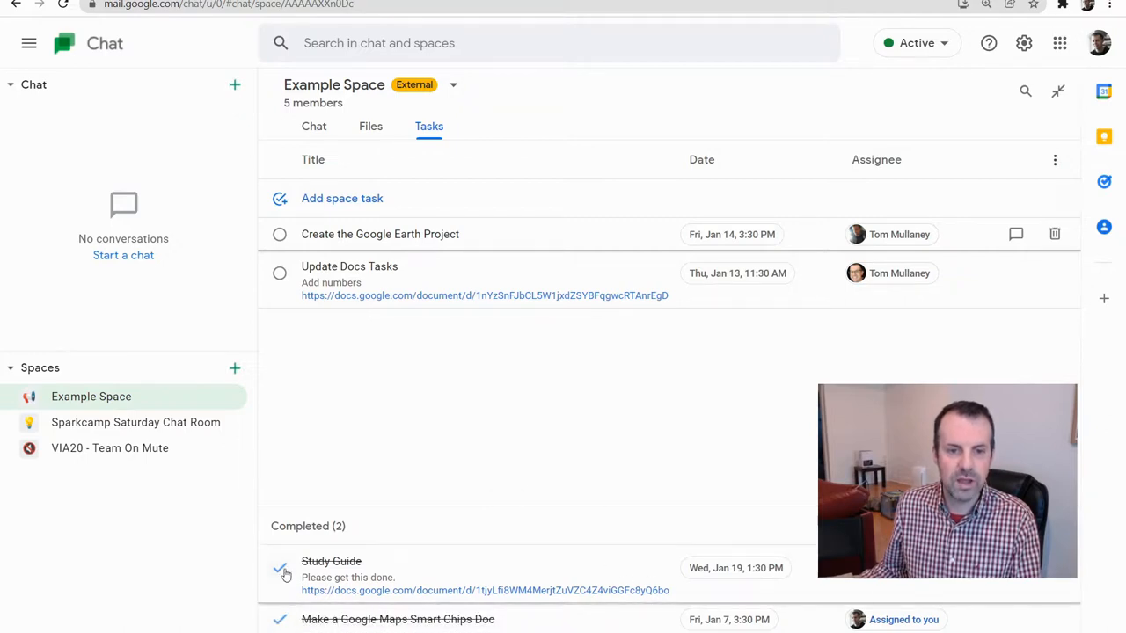
{"action": "left_click", "coordinate": [278, 568]}
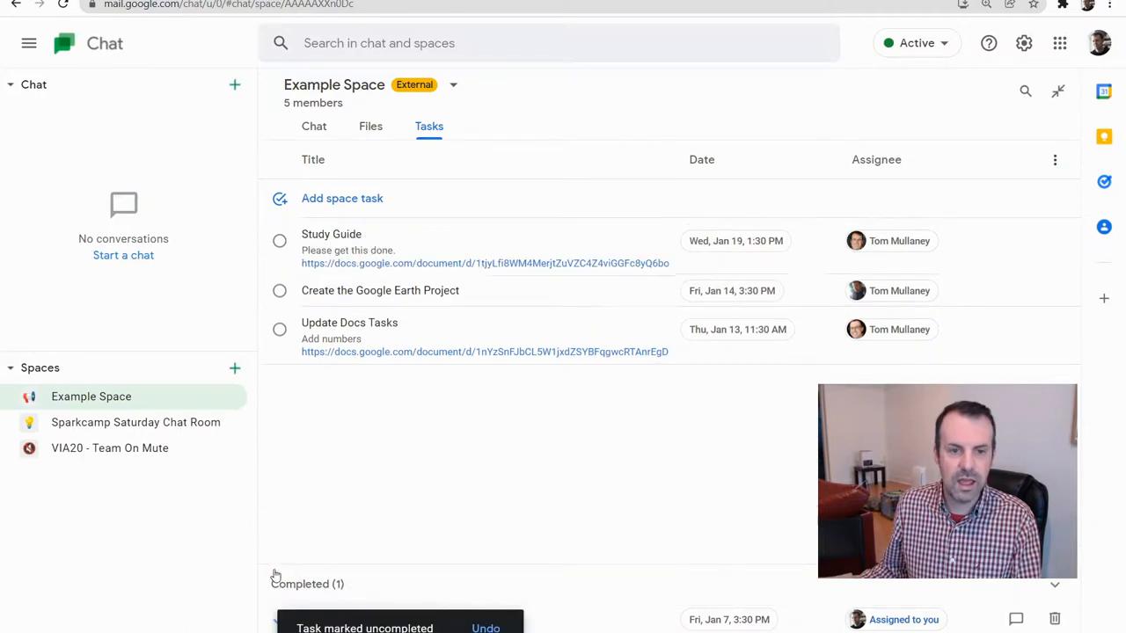